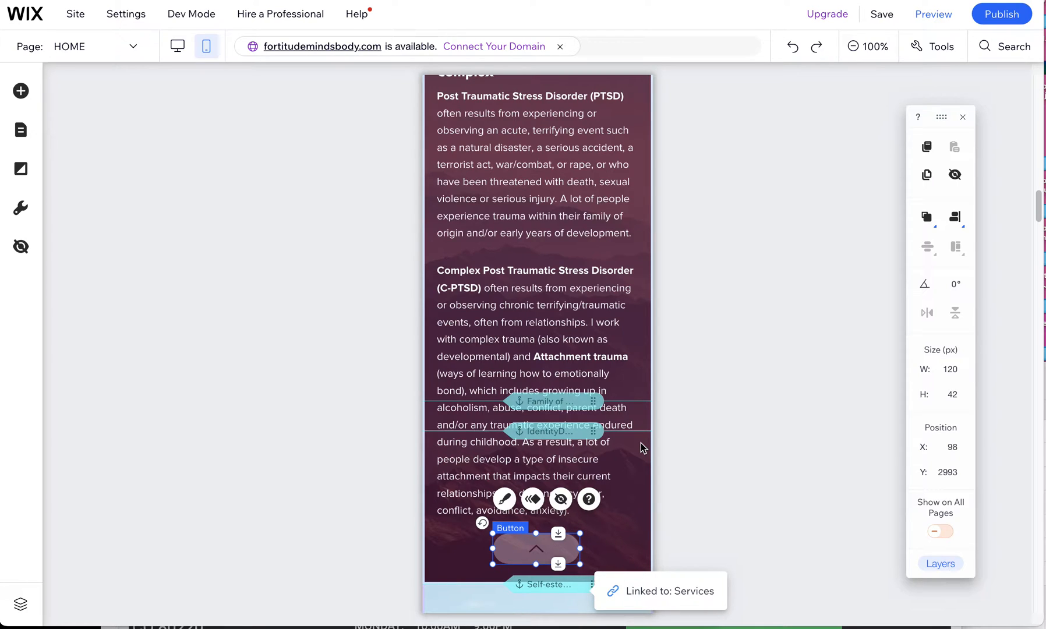
pyautogui.moveTo(582, 356)
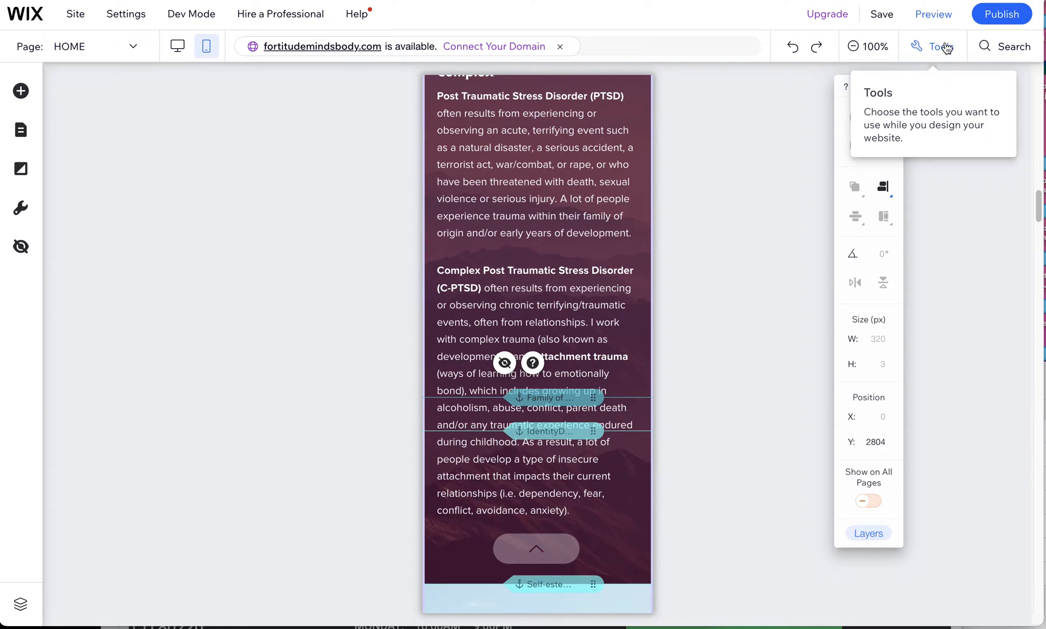
# Step: Select the Family of Origin Concerns strip to read its Y position 6163 and height 878
pyautogui.click(940, 46)
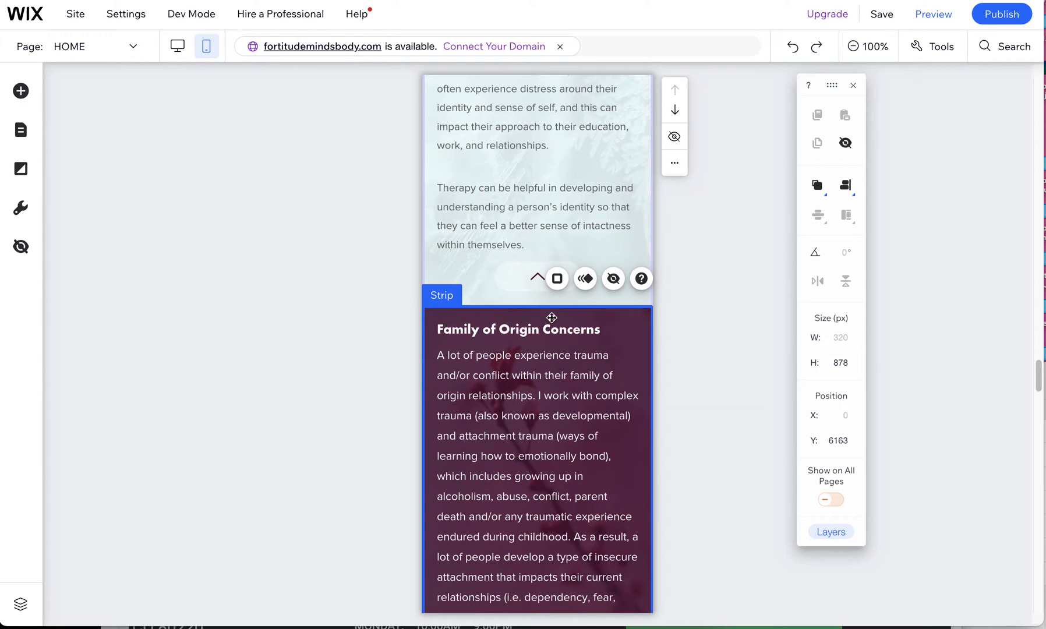
pyautogui.click(838, 440)
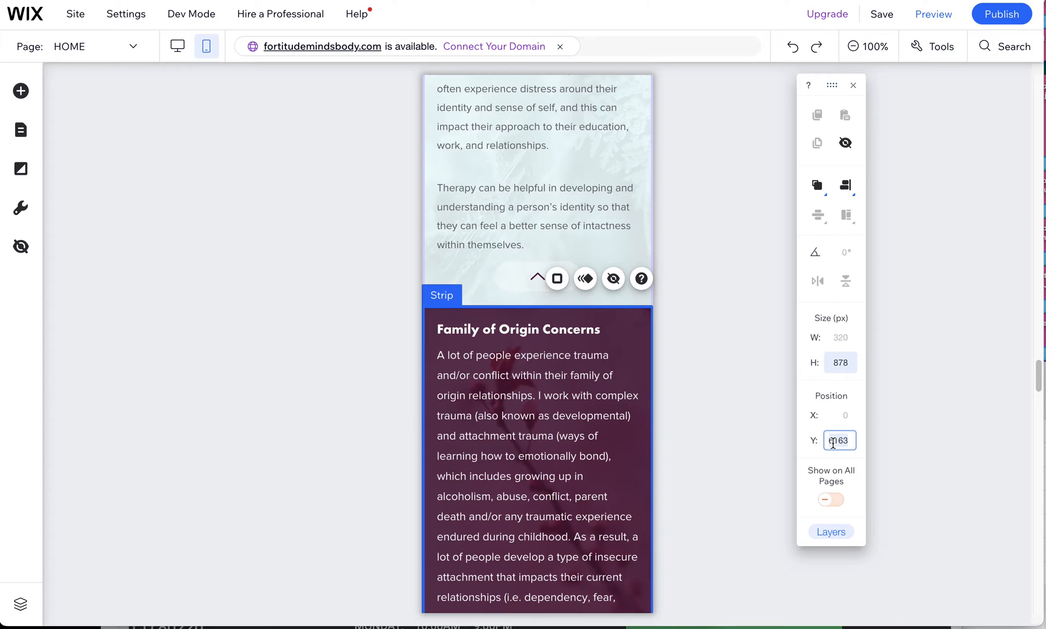
pyautogui.write('6163')
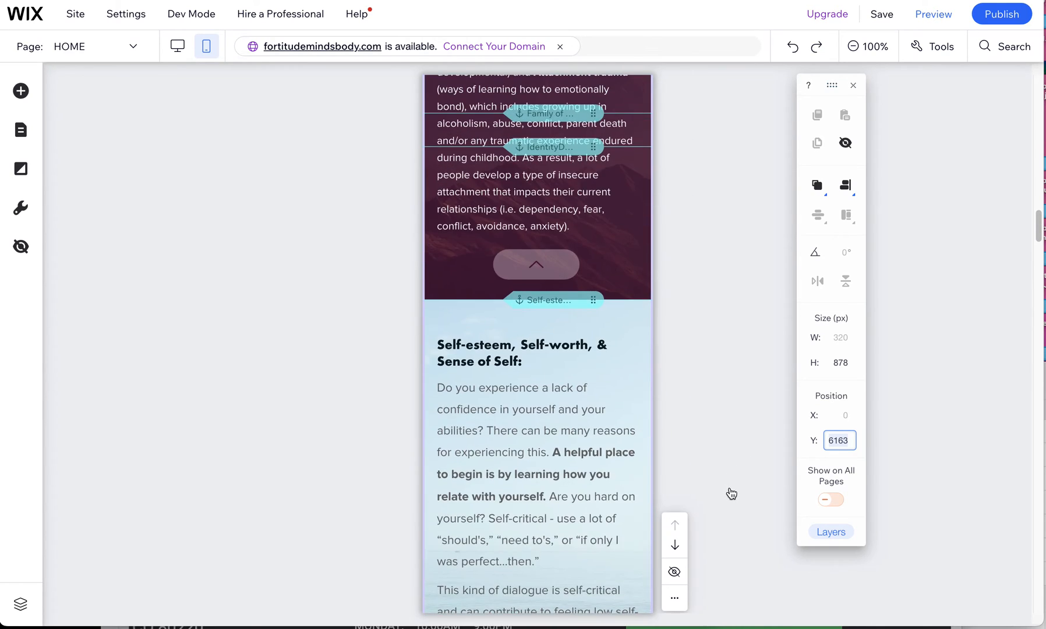
# Step: Scroll down to the Family of Origin Concerns strip and confirm the anchor sits at Y 6163
pyautogui.scroll(-3)
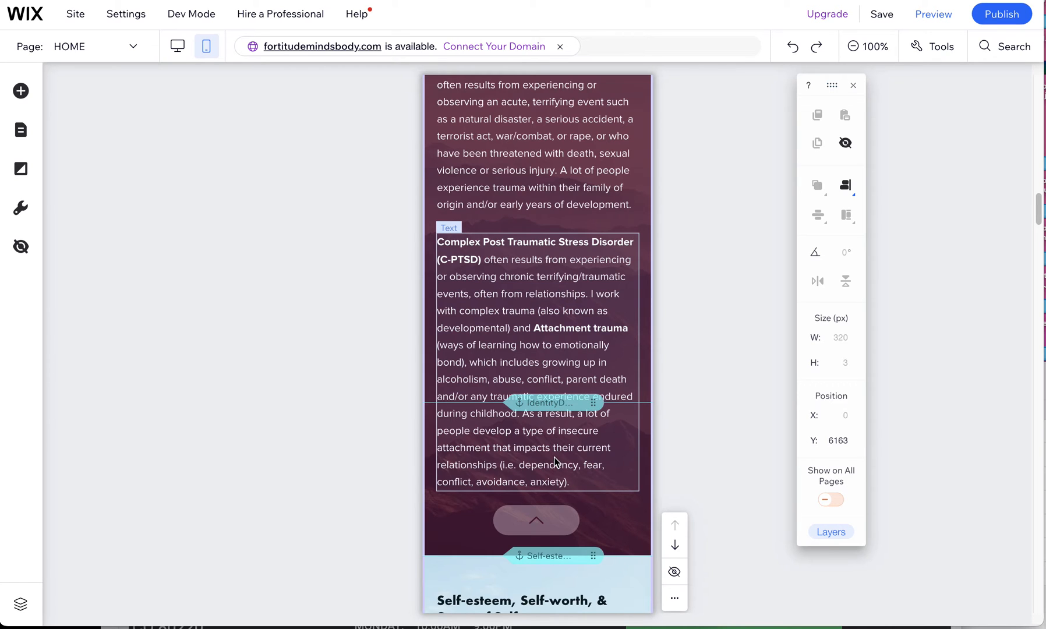
pyautogui.scroll(-3)
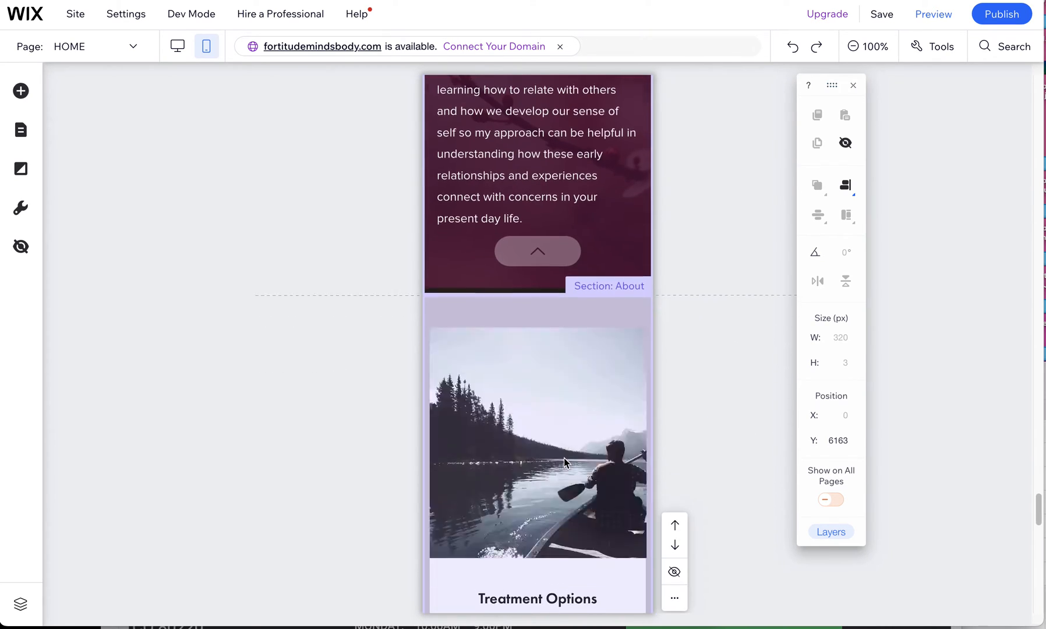
pyautogui.scroll(-3)
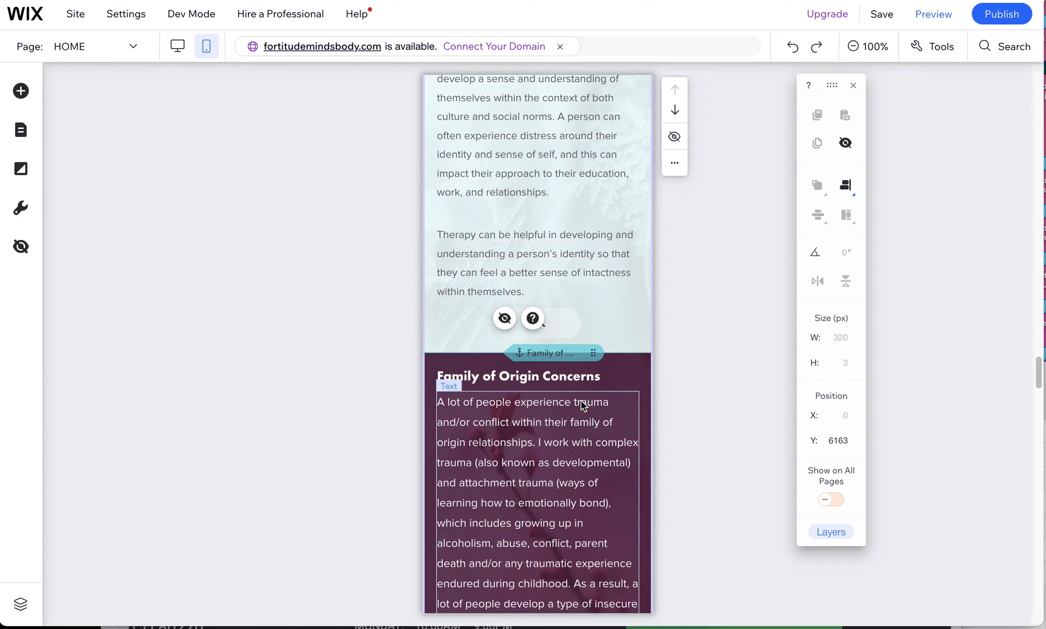
pyautogui.moveTo(576, 405)
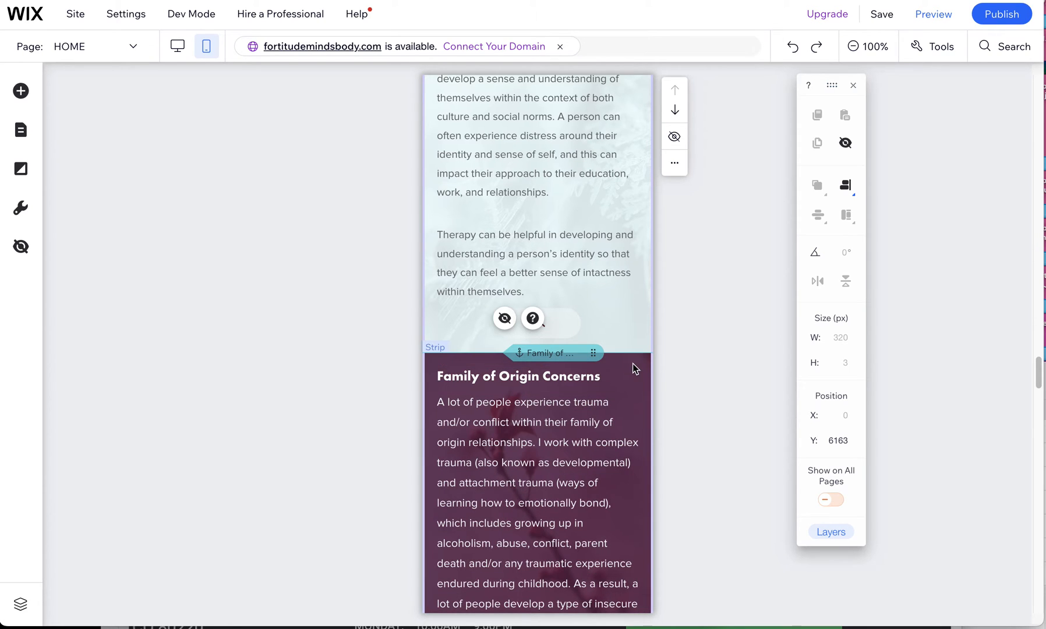
pyautogui.click(537, 440)
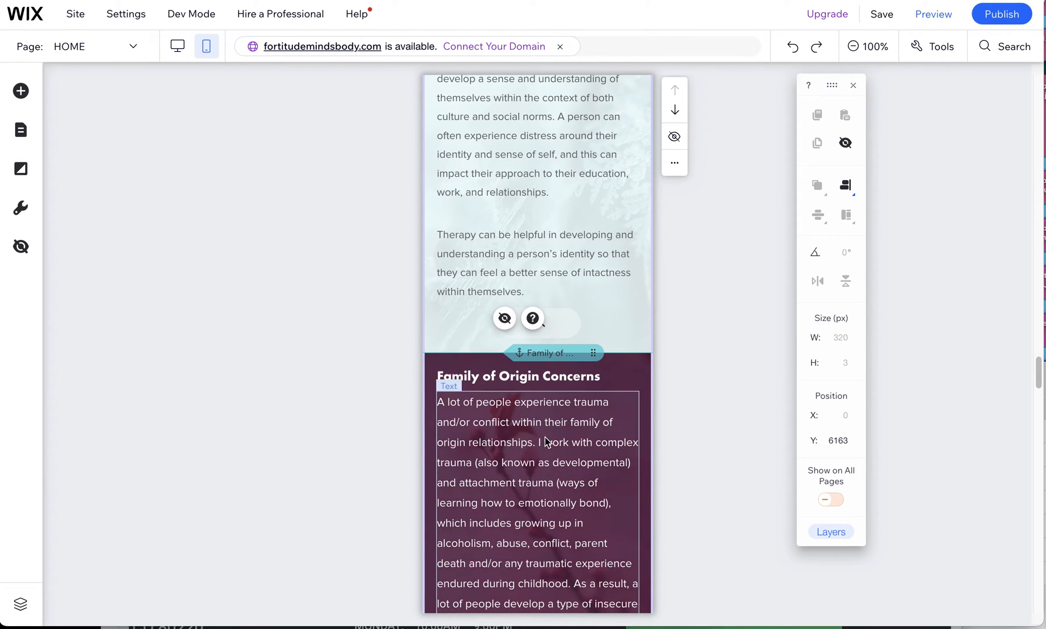
pyautogui.click(839, 441)
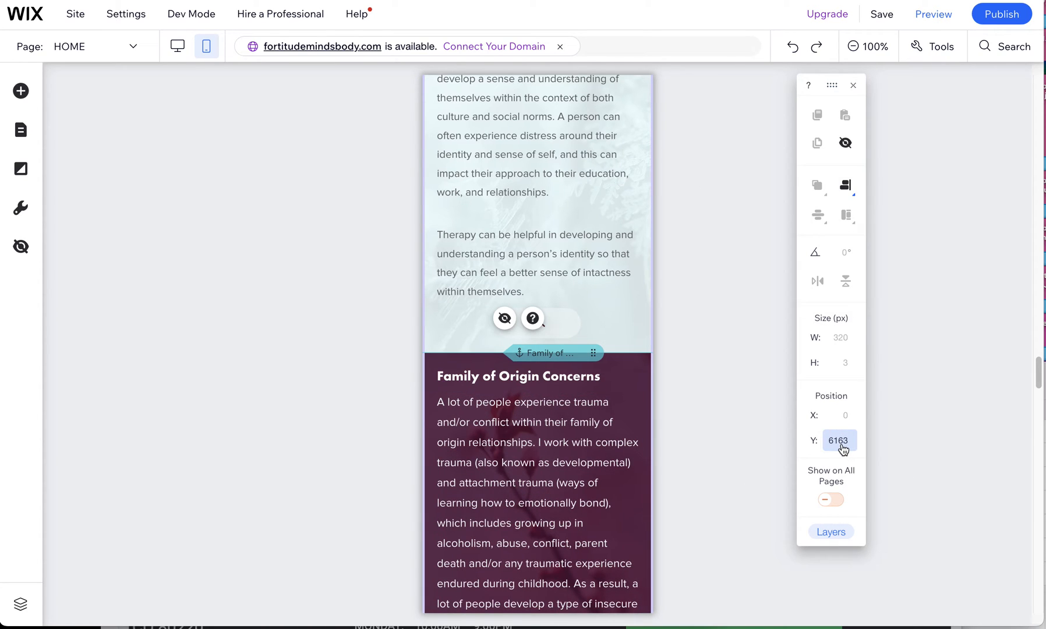
pyautogui.moveTo(837, 452)
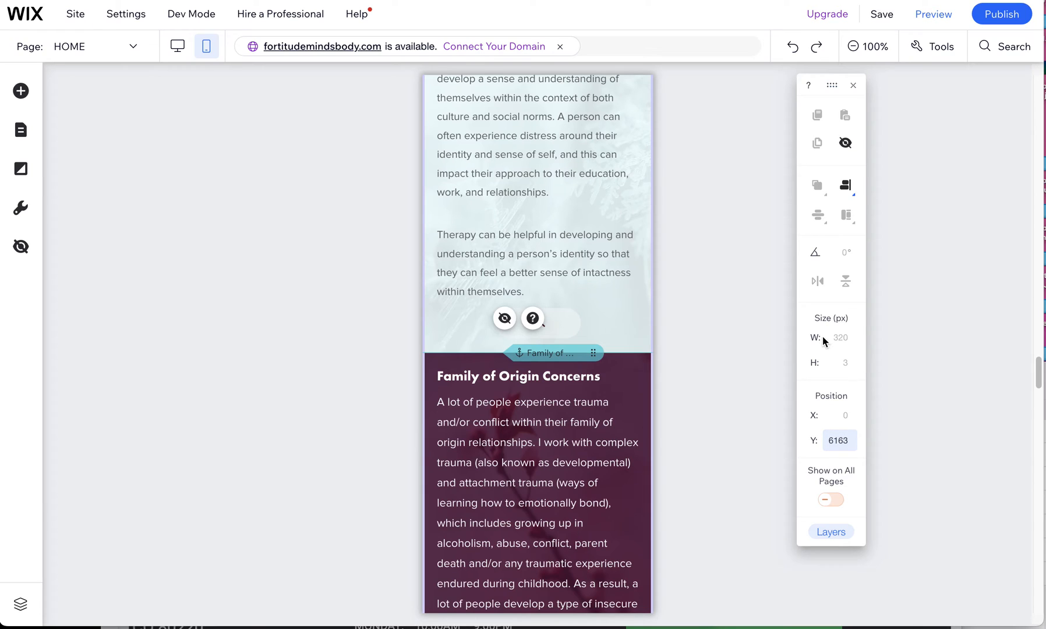
pyautogui.moveTo(839, 368)
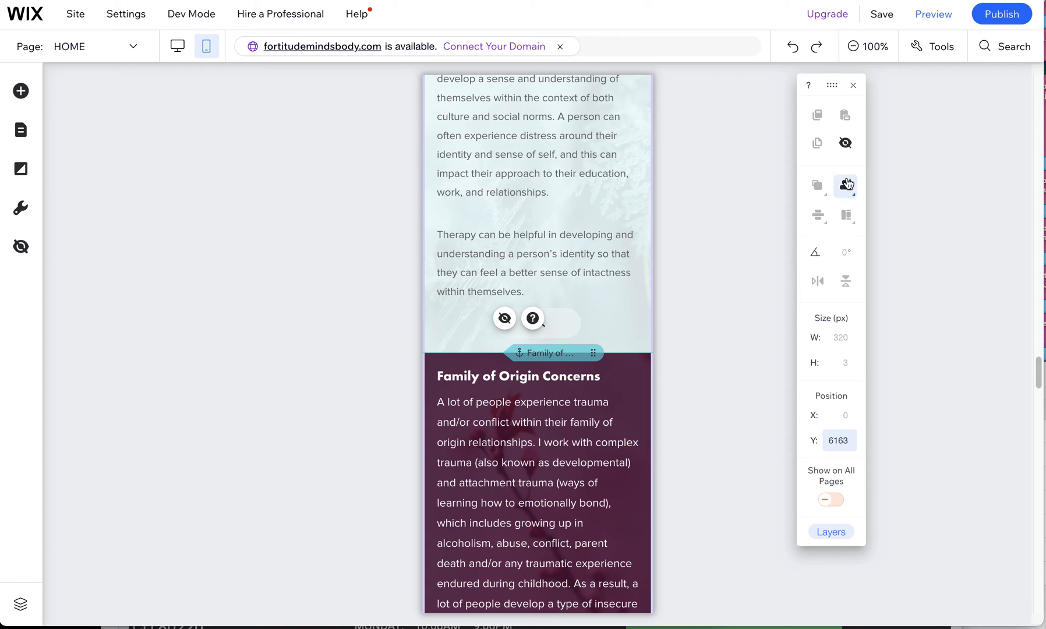
pyautogui.click(844, 185)
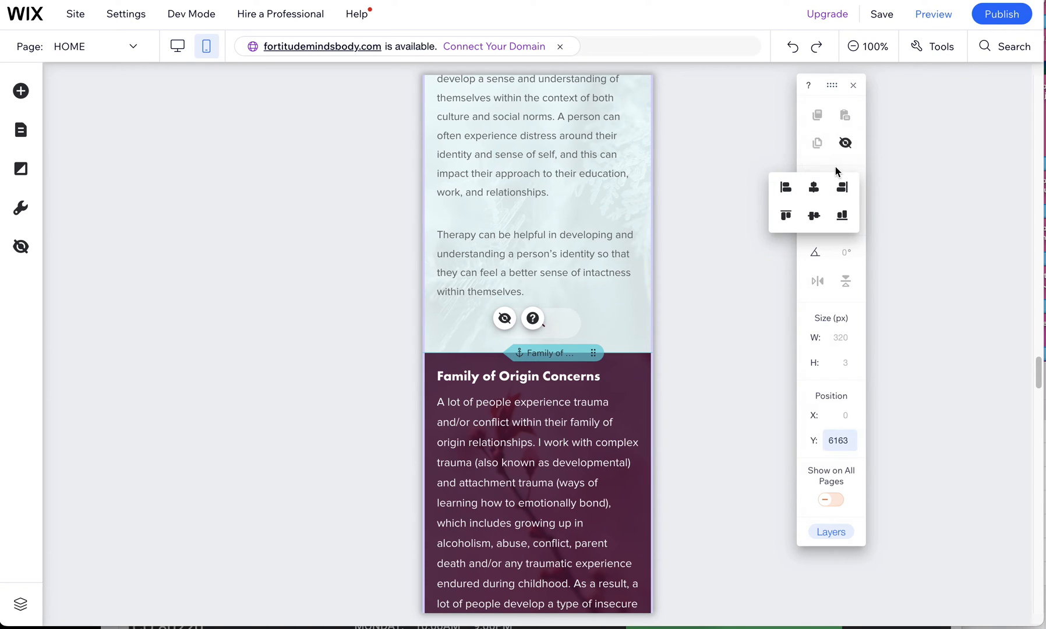
pyautogui.moveTo(818, 216)
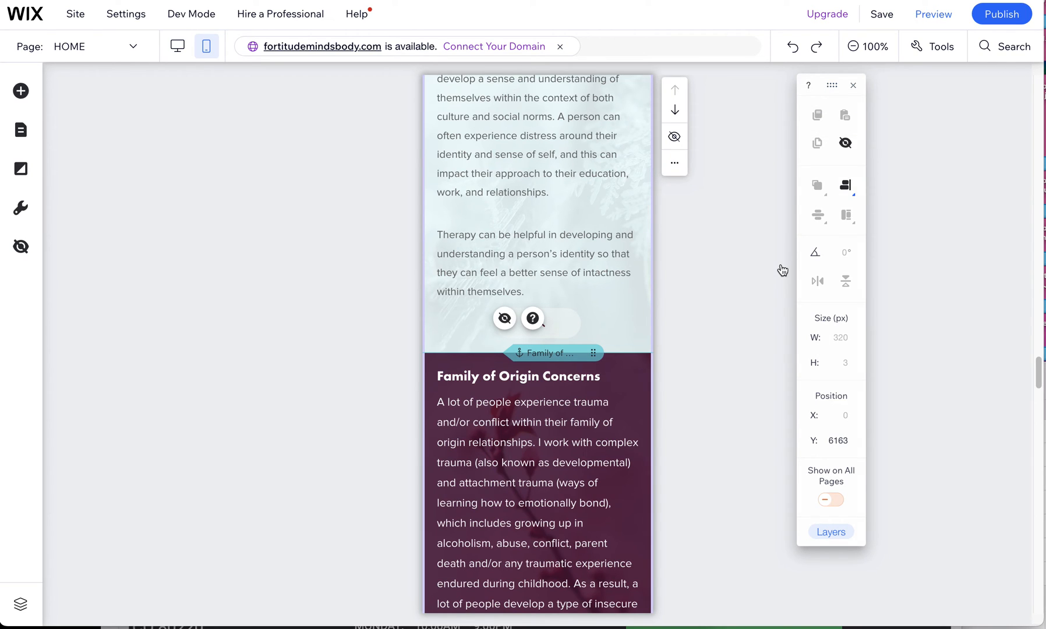
pyautogui.moveTo(723, 324)
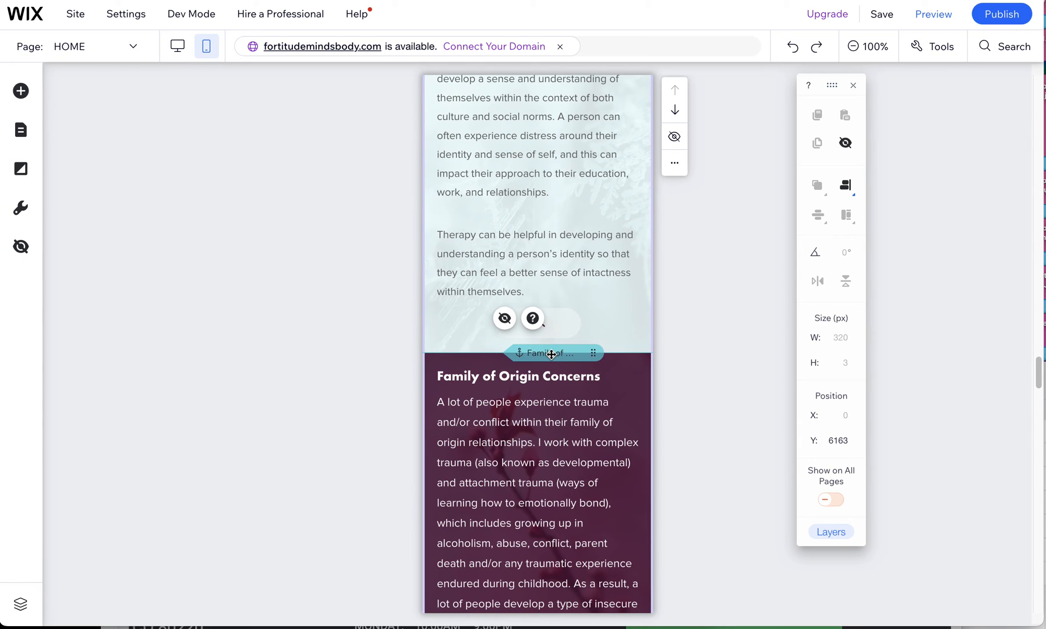
# Step: Select the anchor, then the Family of Origin Concerns heading to read its Y position 6184
pyautogui.click(517, 375)
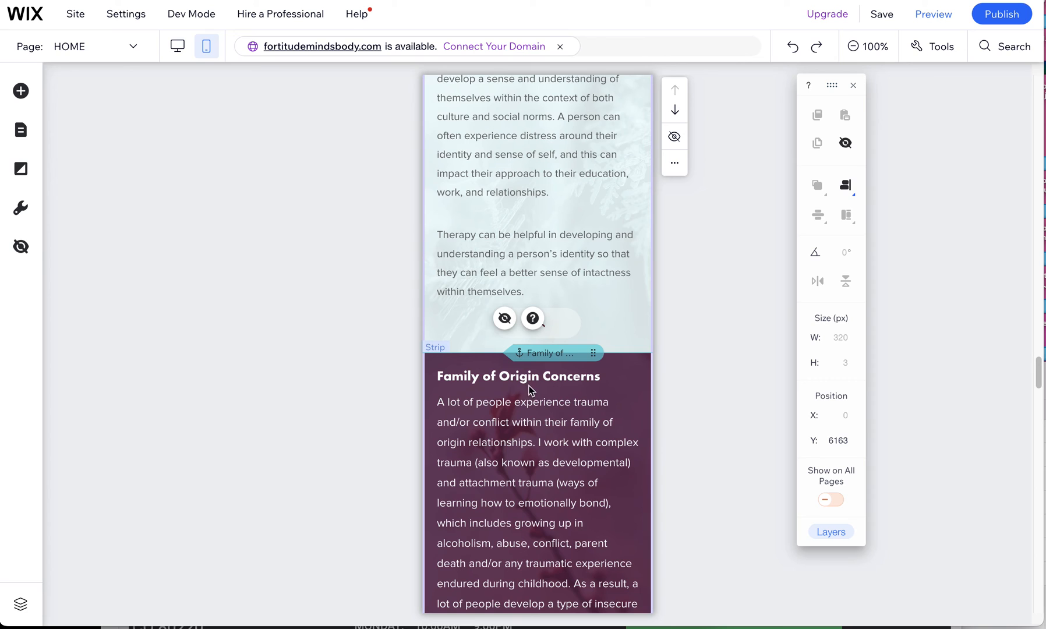
pyautogui.click(534, 375)
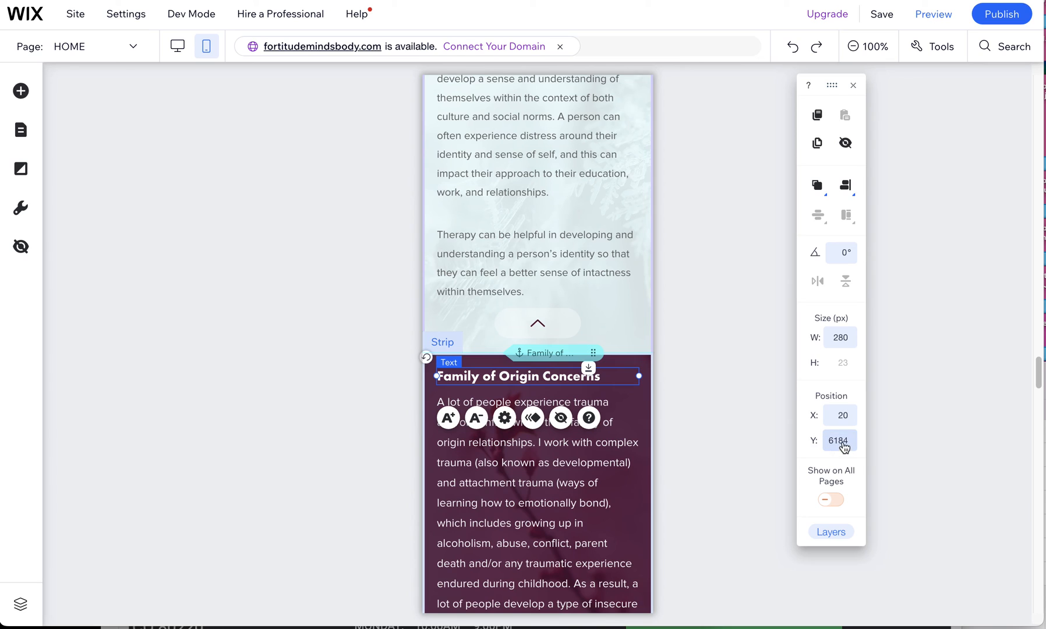
pyautogui.moveTo(837, 447)
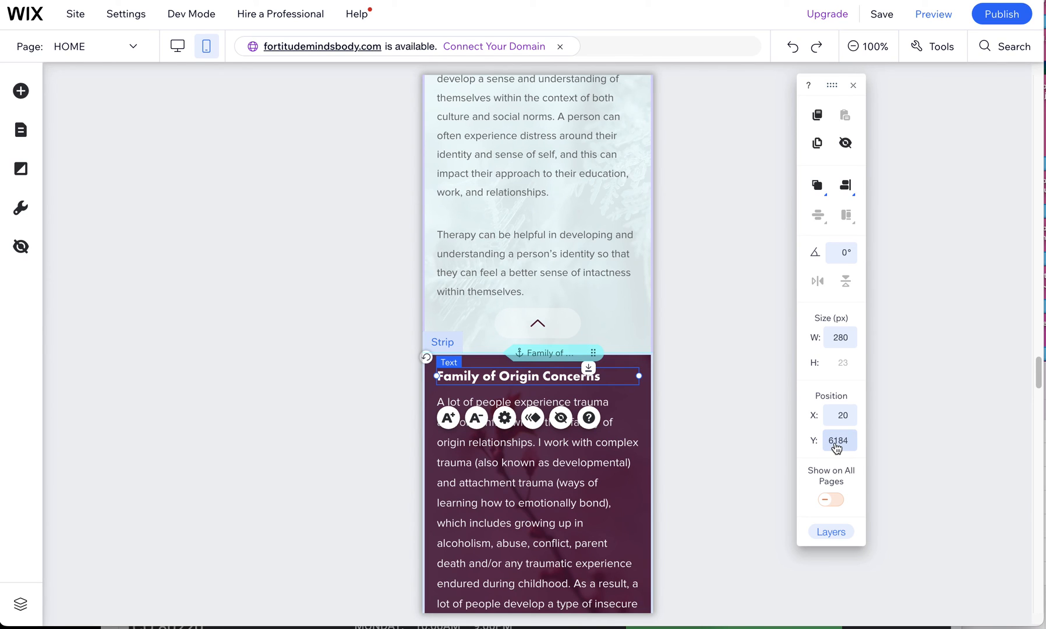